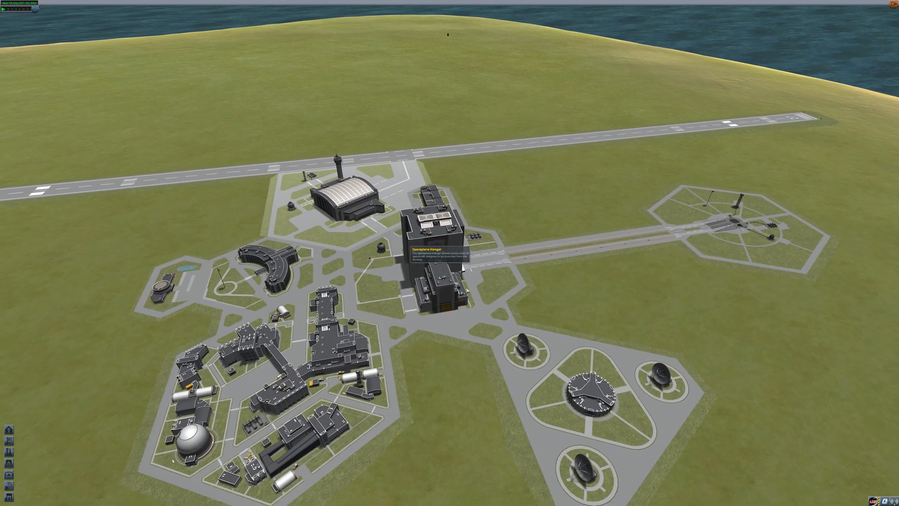
pyautogui.moveTo(454, 296)
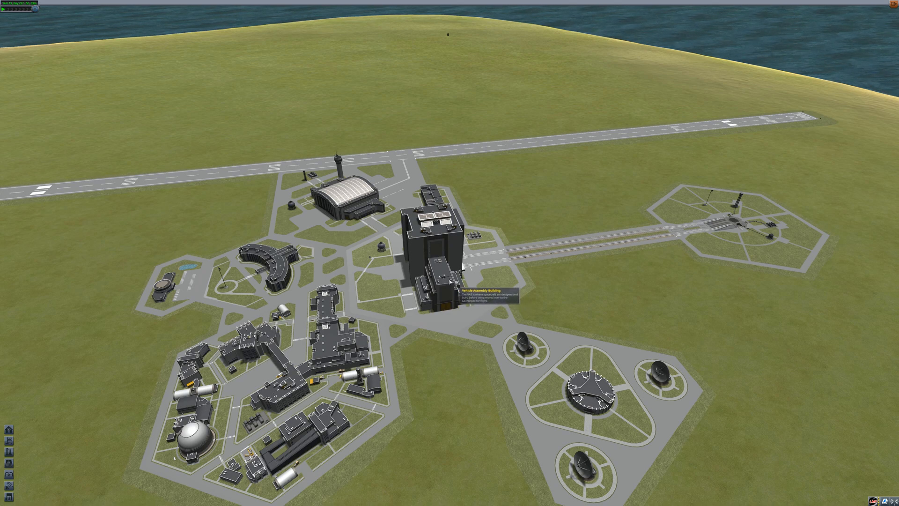